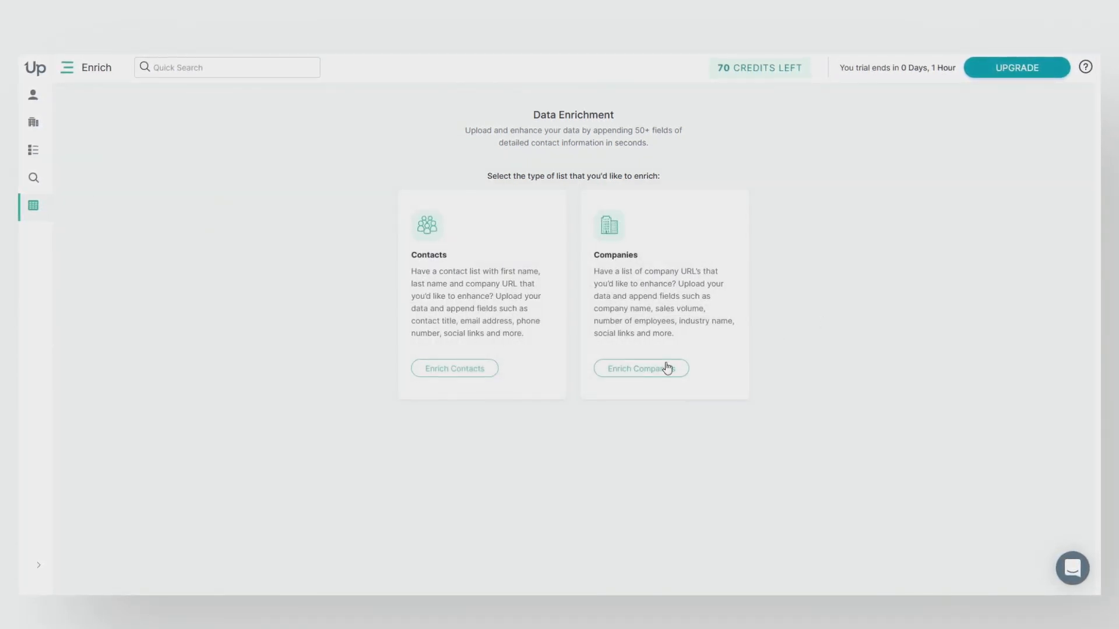
# Step: Choose Enrich Companies and browse for the company URL list file
pyautogui.click(640, 368)
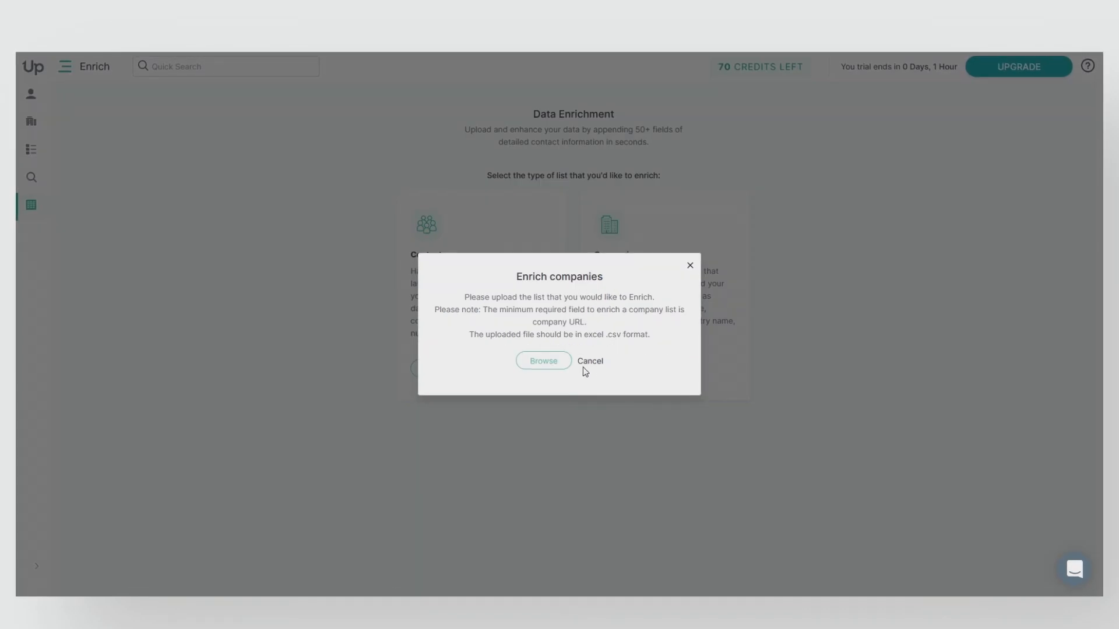
pyautogui.click(542, 361)
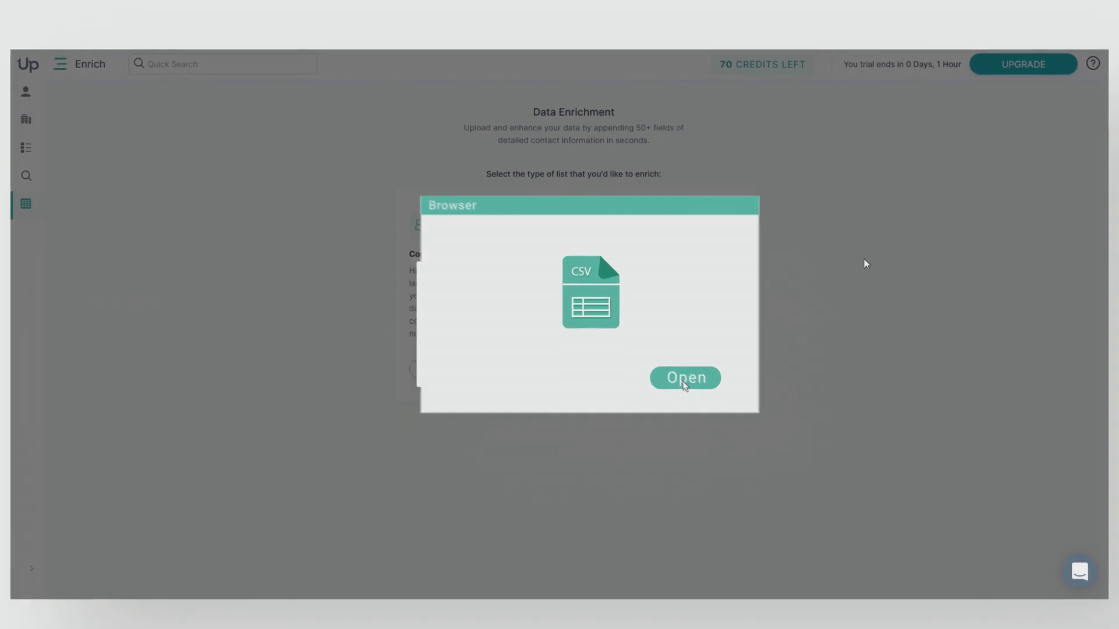
# Step: Upload the CSV, map its Company URL column, and start enrichment
pyautogui.click(683, 377)
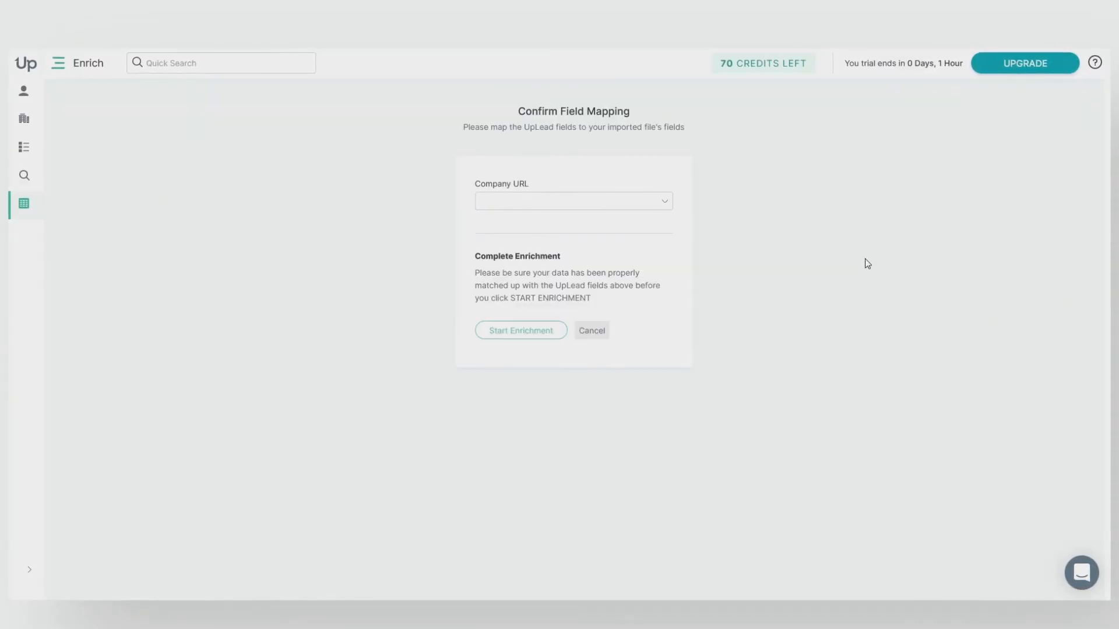
pyautogui.click(572, 201)
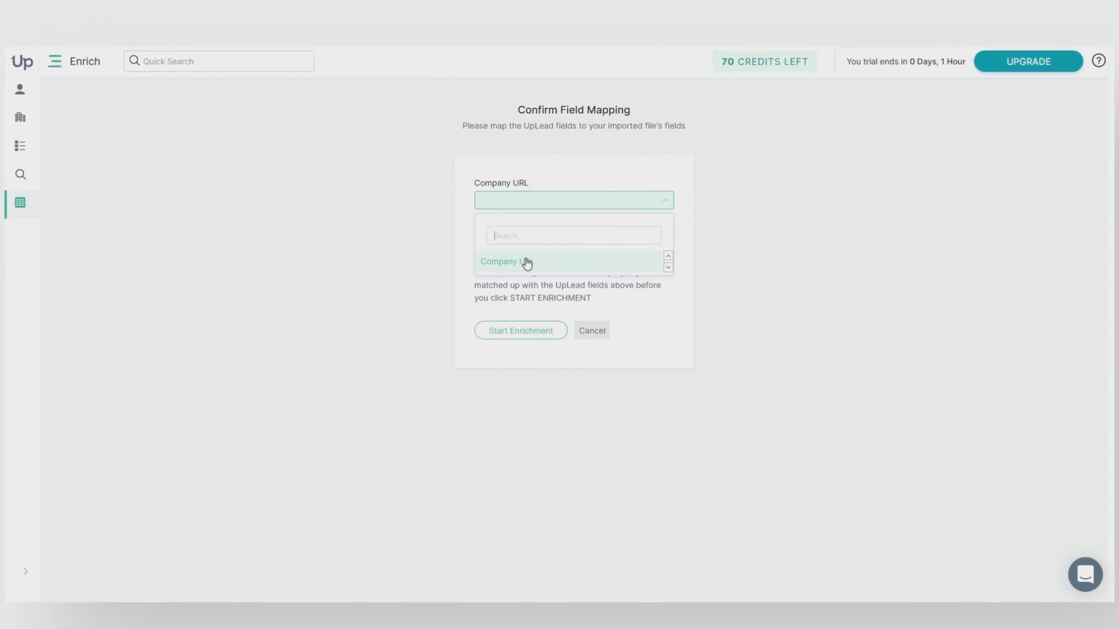
pyautogui.click(505, 261)
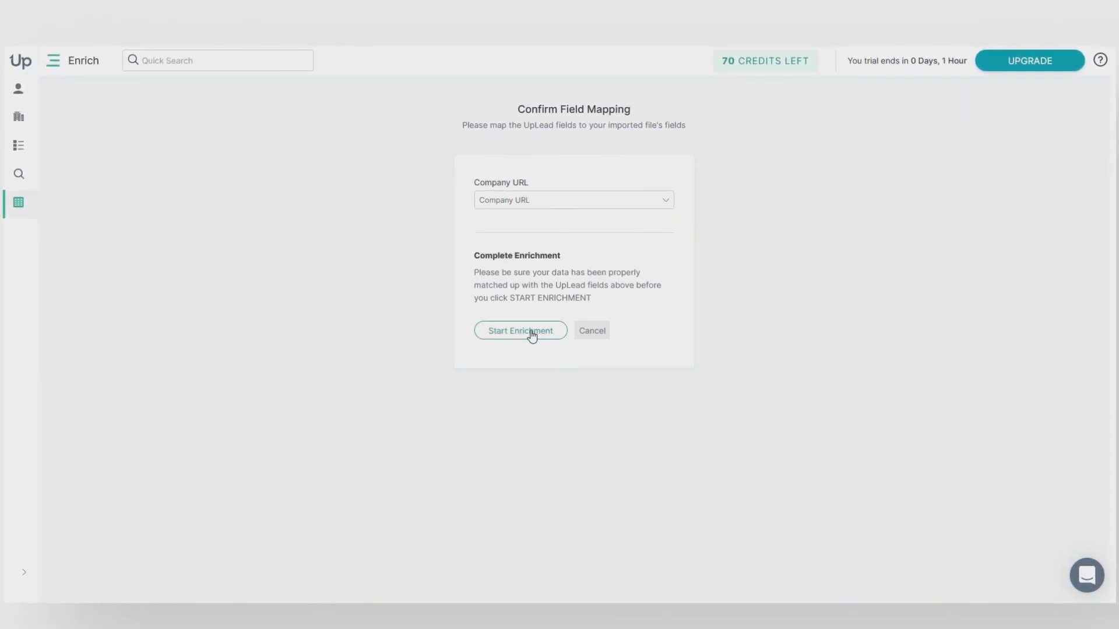
pyautogui.click(520, 330)
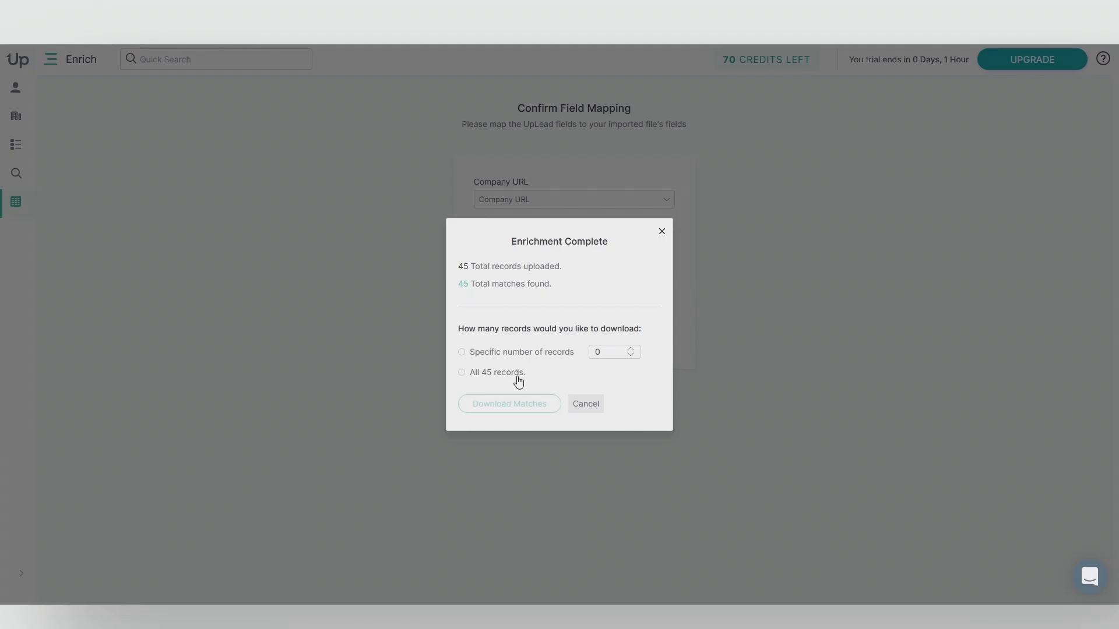
# Step: Select All 45 records and download the matches
pyautogui.click(462, 371)
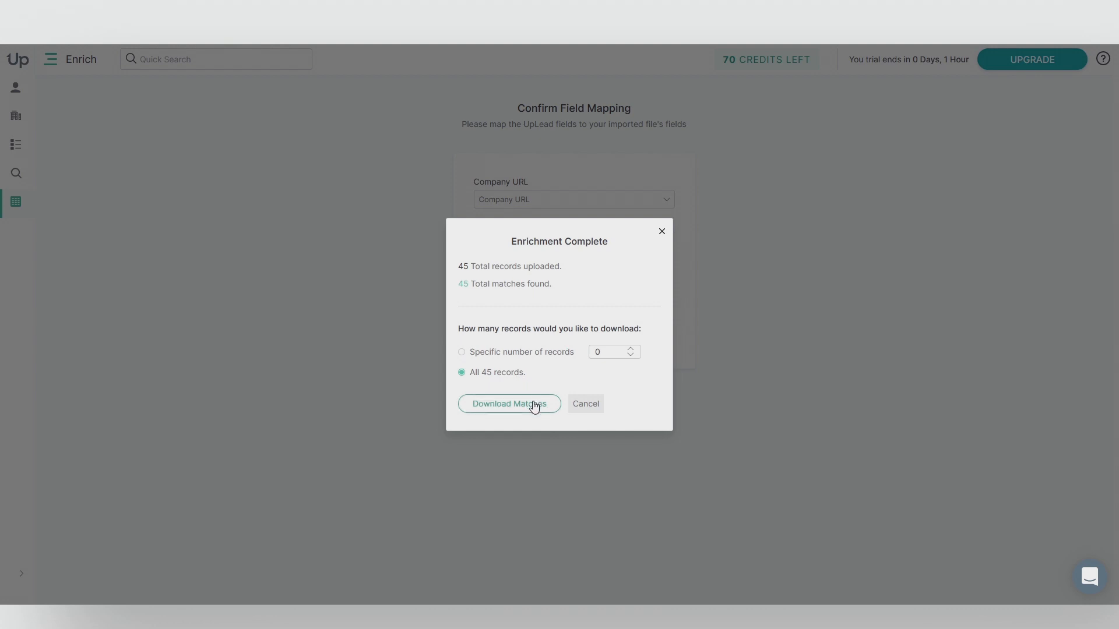
pyautogui.click(508, 403)
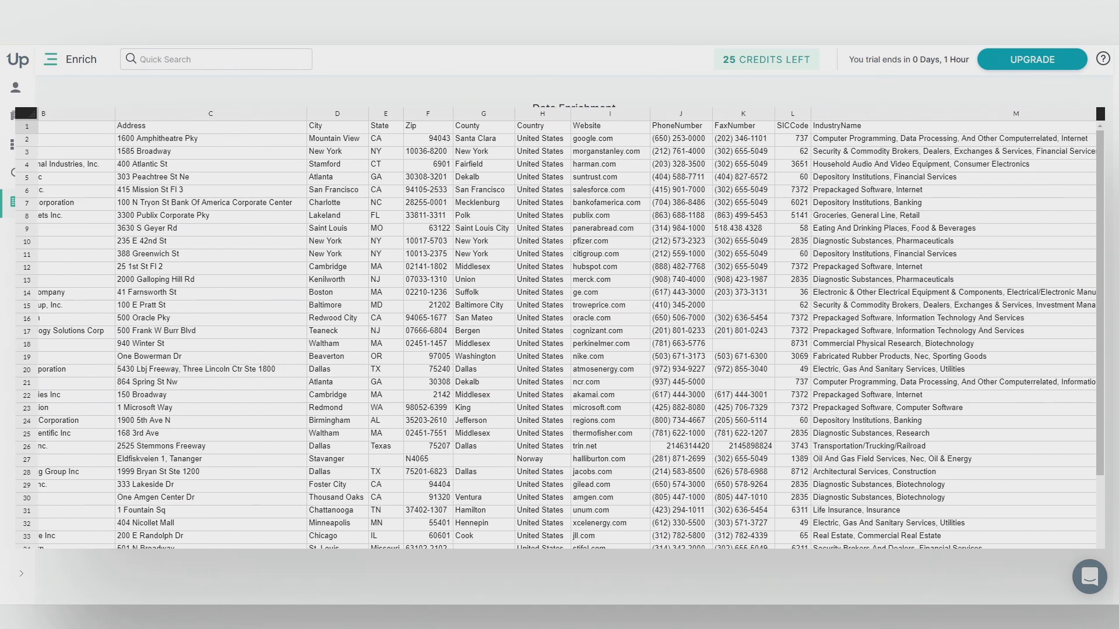
pyautogui.hscroll(3)
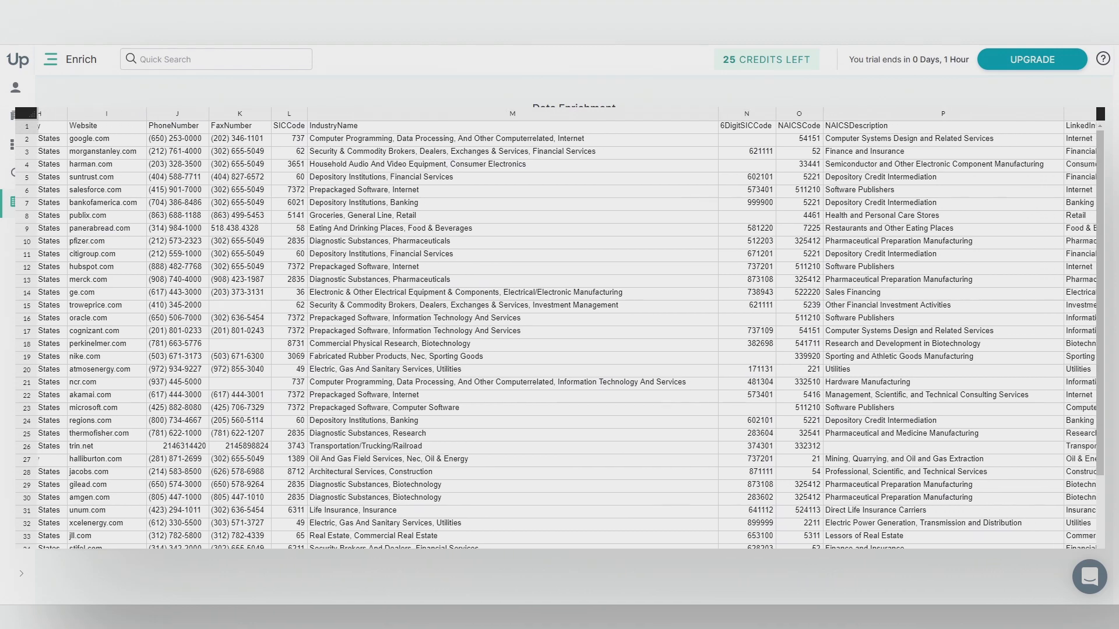
pyautogui.hscroll(3)
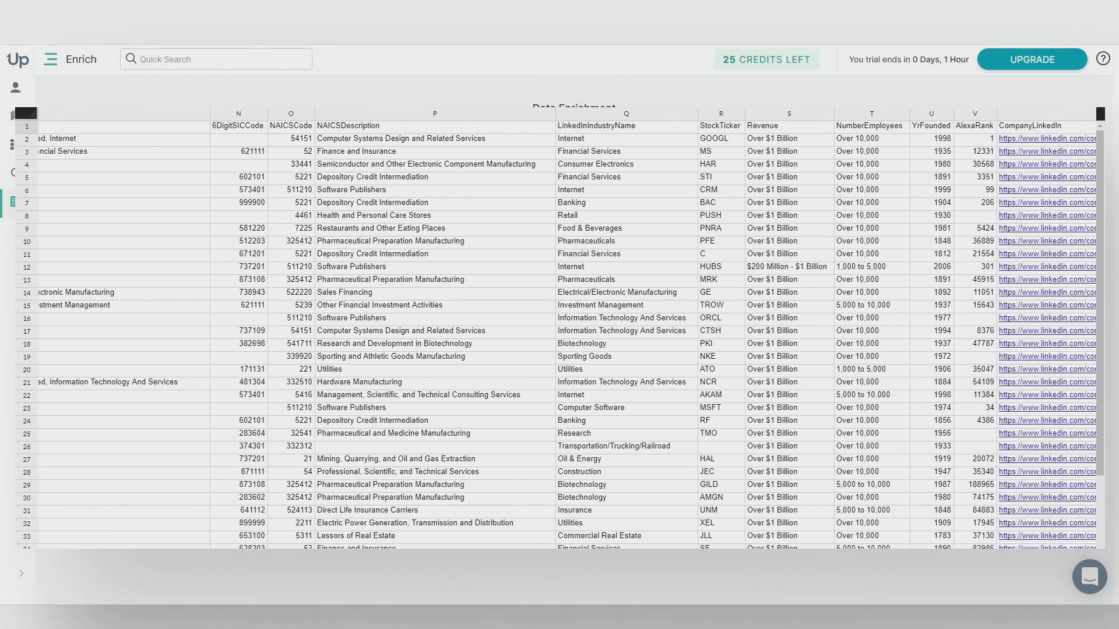
pyautogui.hscroll(3)
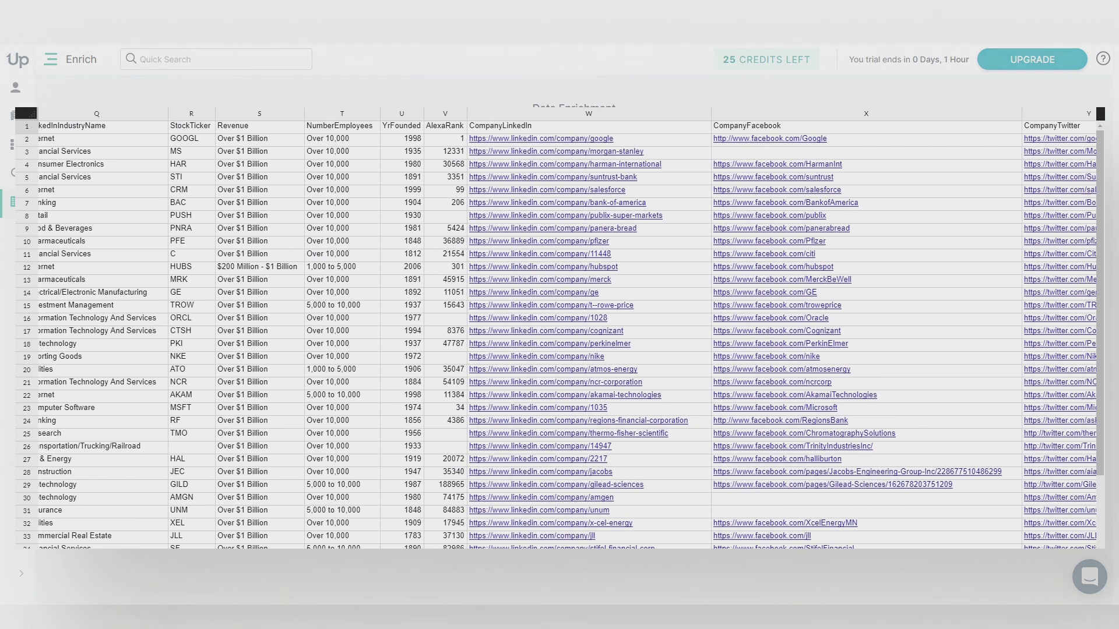